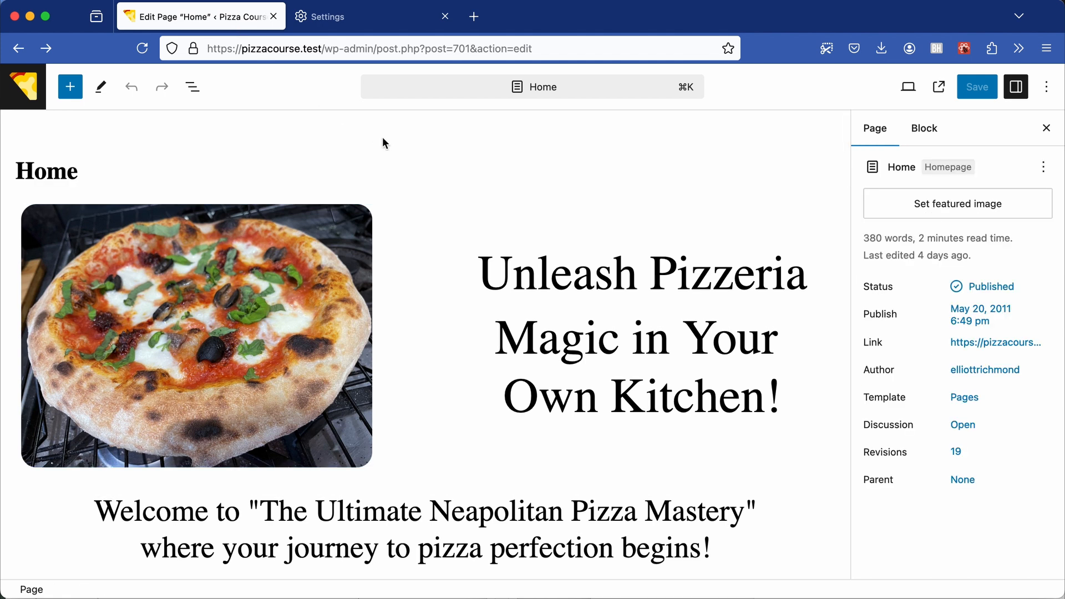
In Firefox Settings, try Arial and Andale Mono, then make Bodoni 72 the default font.
left_click(373, 16)
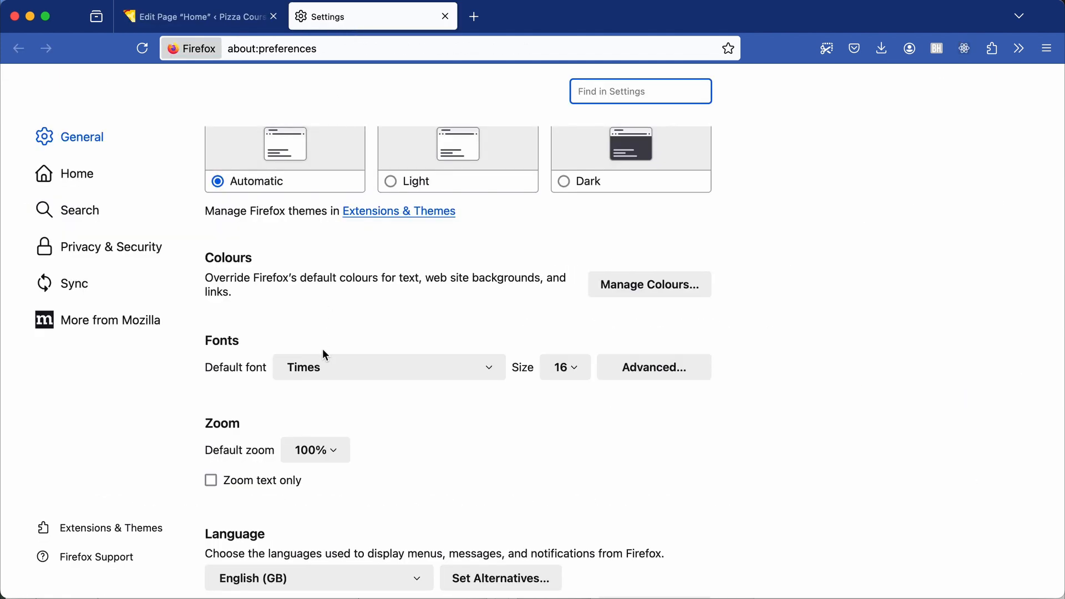
left_click(388, 366)
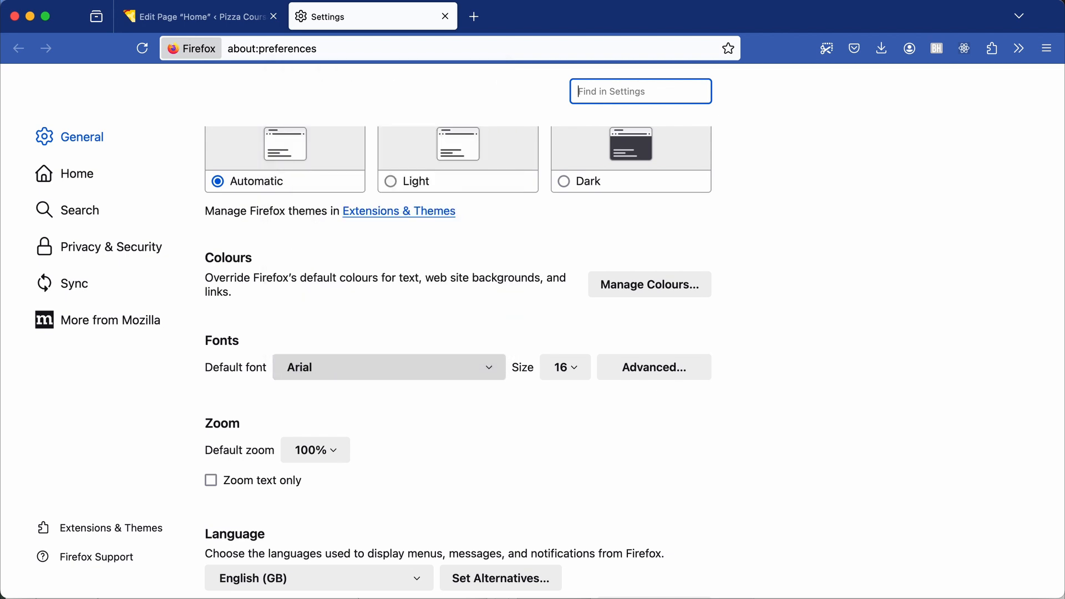
left_click(197, 15)
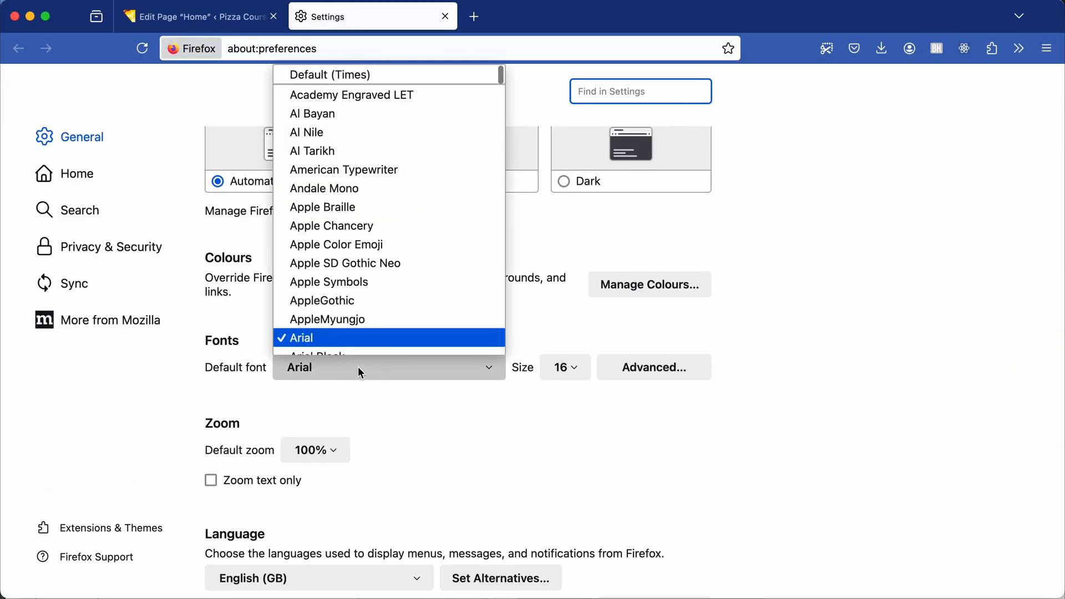
left_click(324, 188)
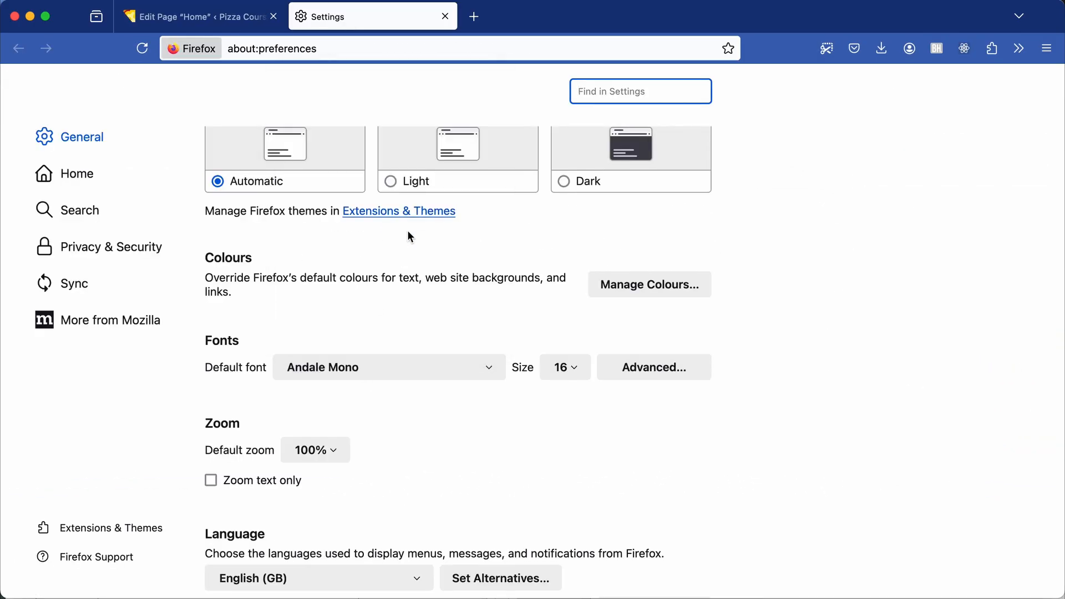
left_click(197, 16)
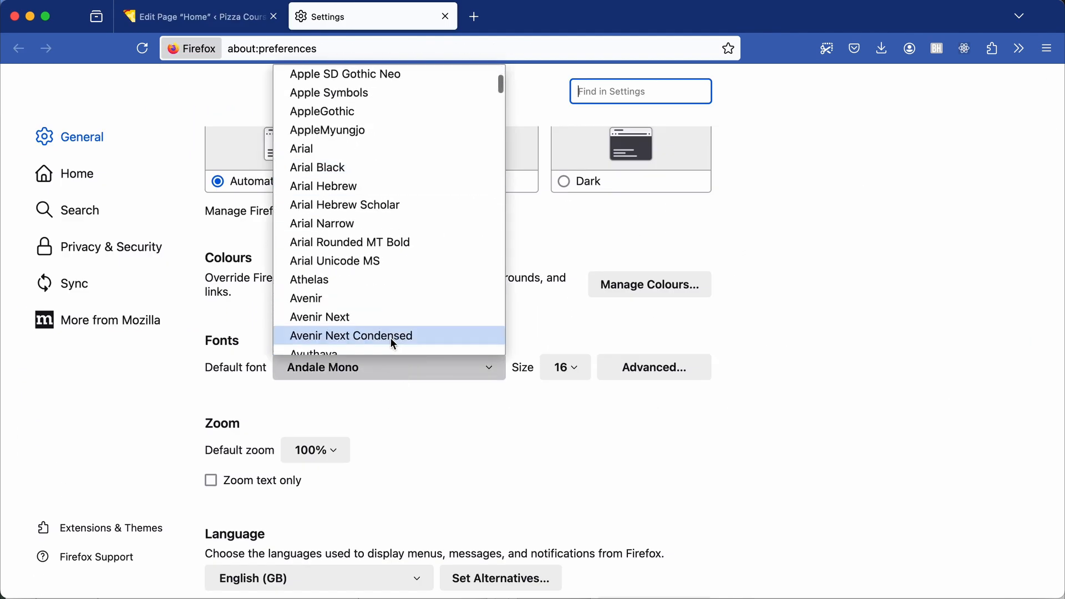
left_click(197, 16)
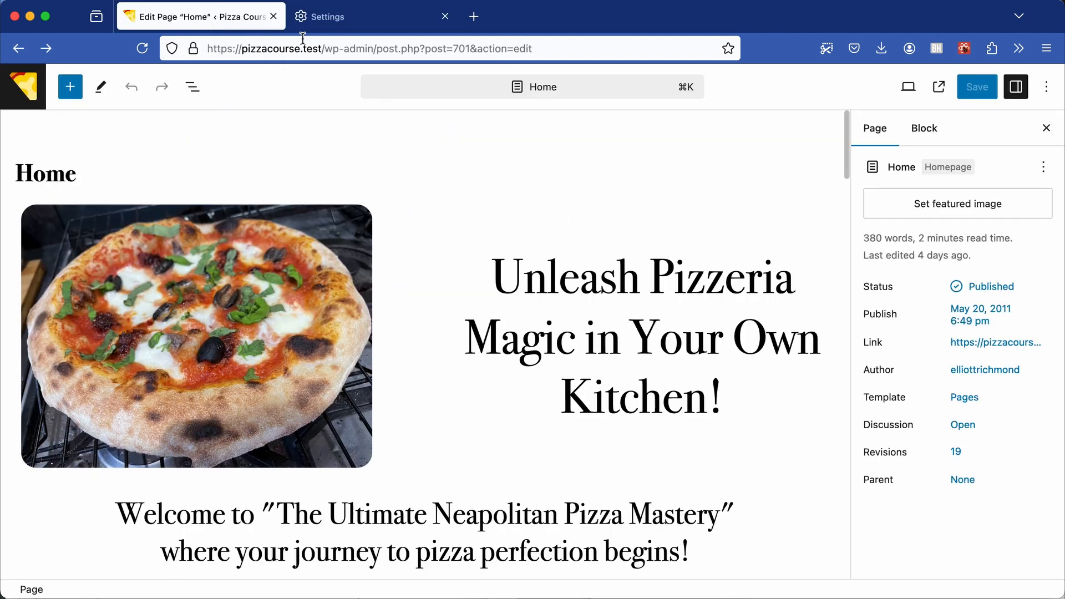
left_click(326, 16)
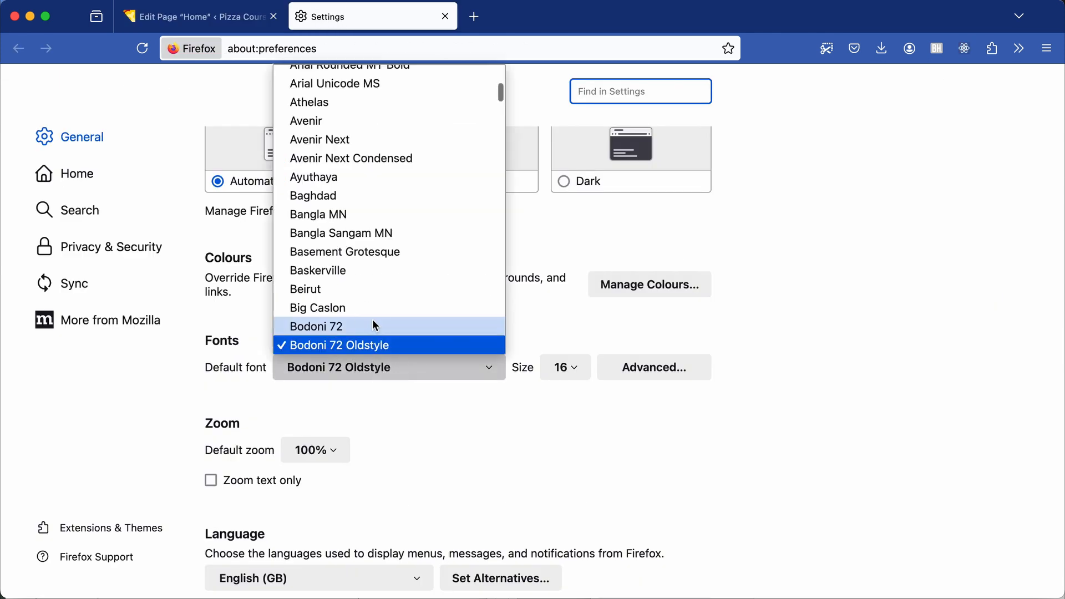
left_click(317, 326)
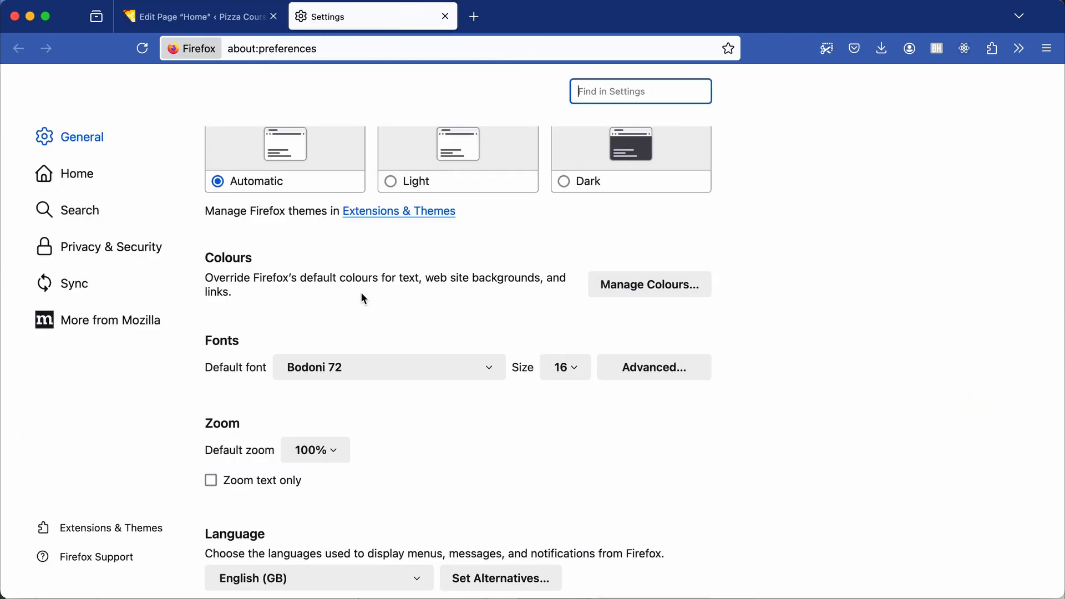
left_click(388, 367)
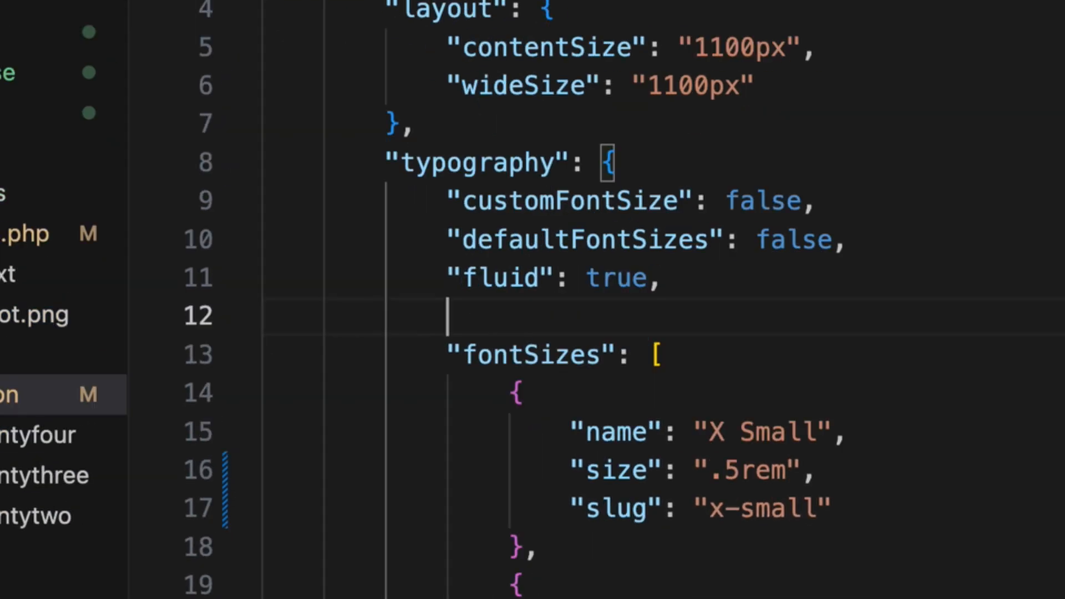
Add "fontFamilies": [] under typography with one entry holding empty fontFamily, name and slug.
type("\"fontFamilies\": [],")
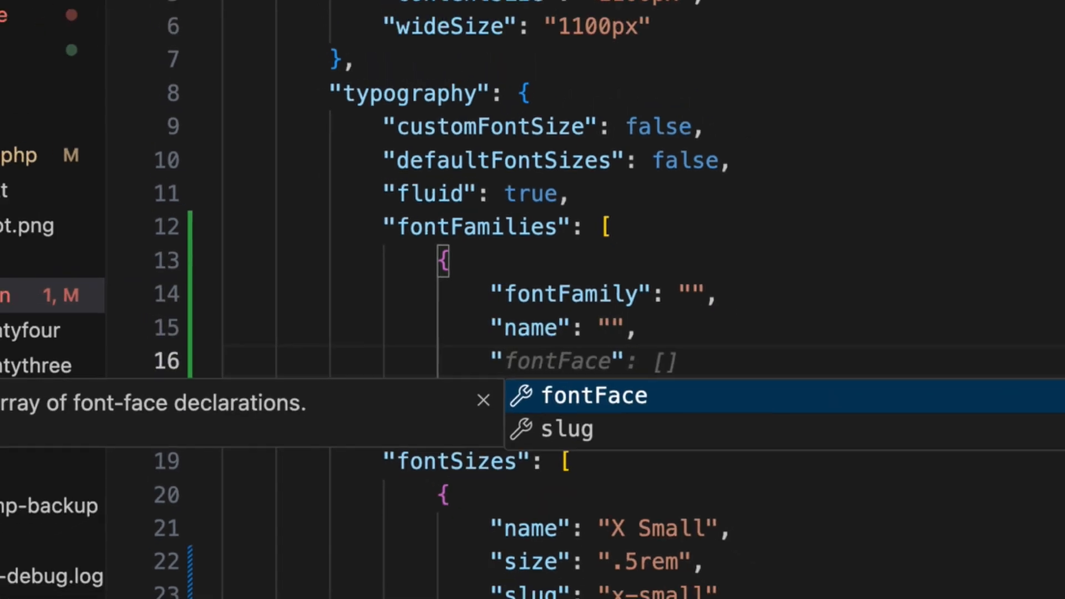
left_click(562, 429)
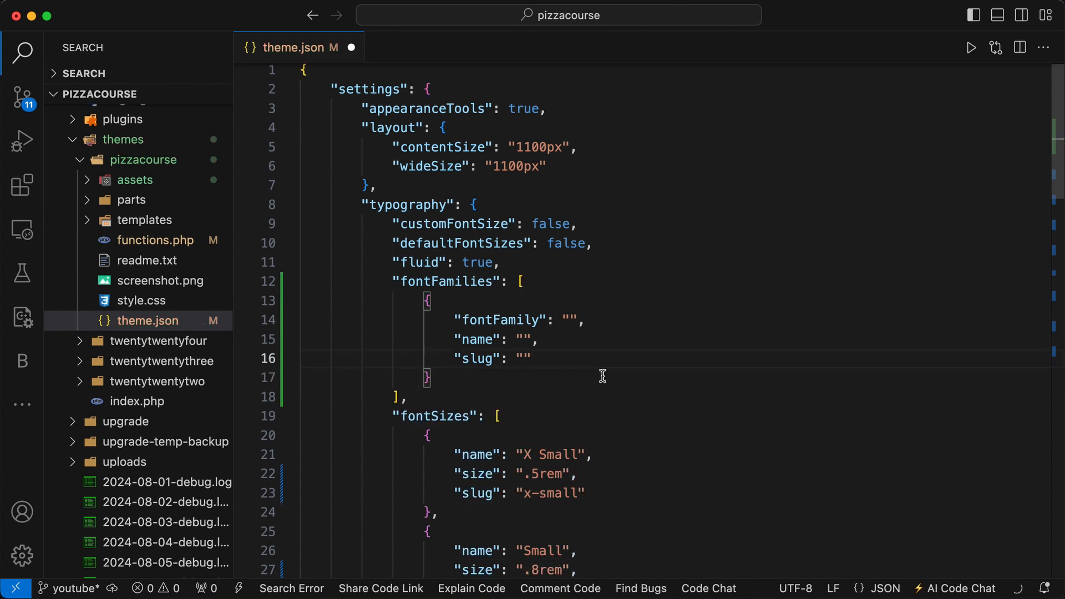
Fill the entry with fontFamily "Arial, Helvetica, sans-serif", name "Body" and slug "body".
type("A")
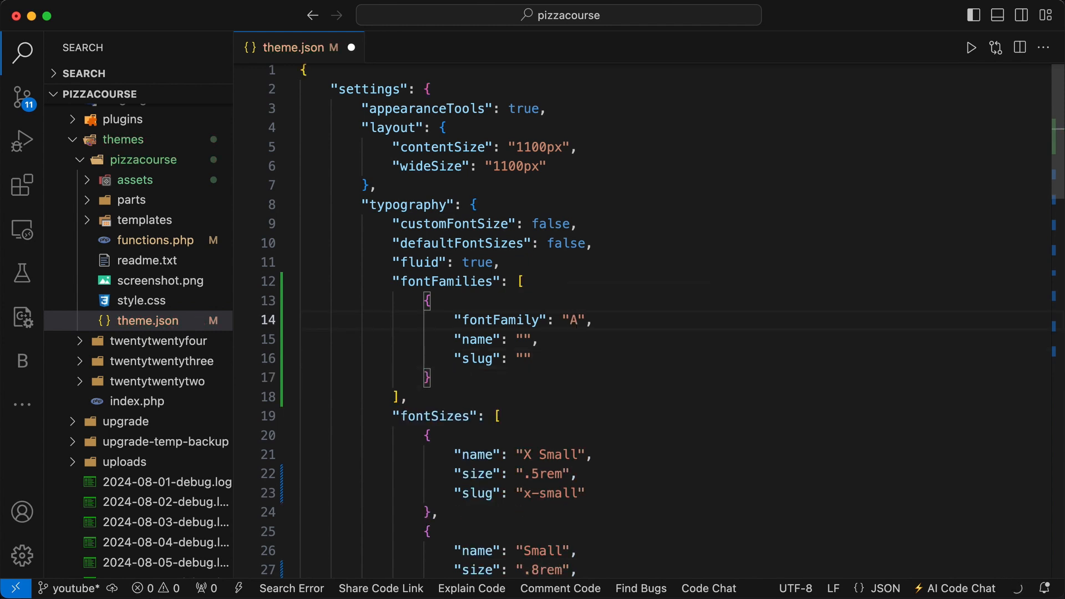
type("rial, H")
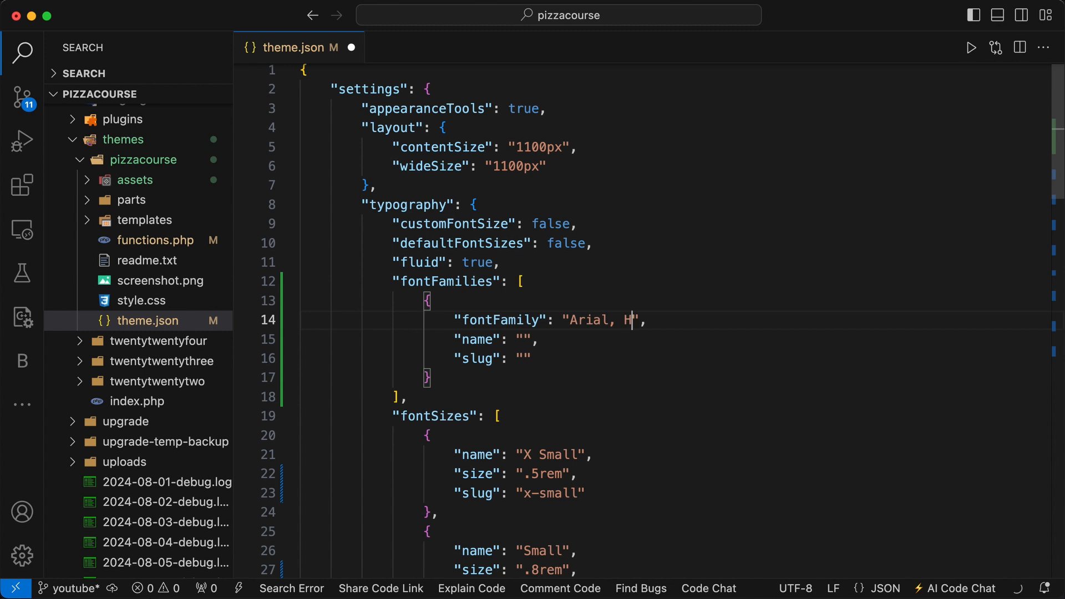
type("elvetica")
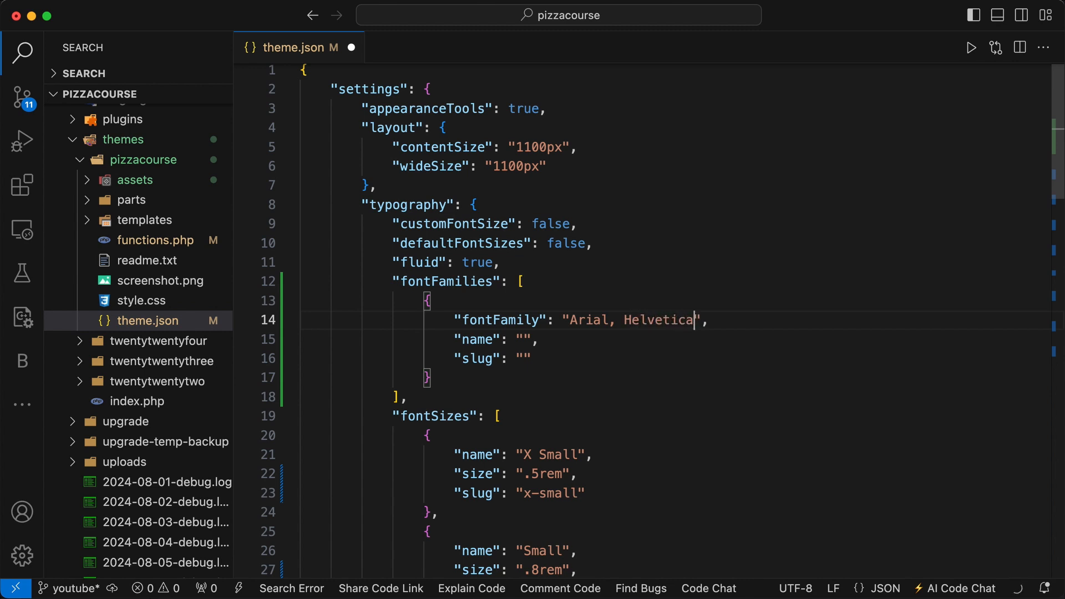
type(", san")
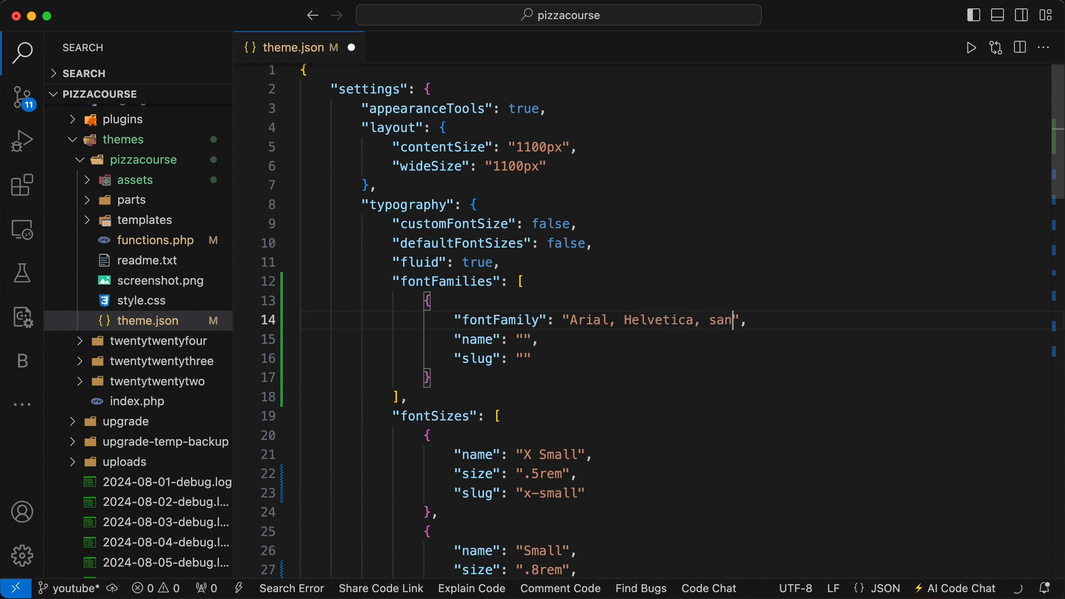
type("s-fe")
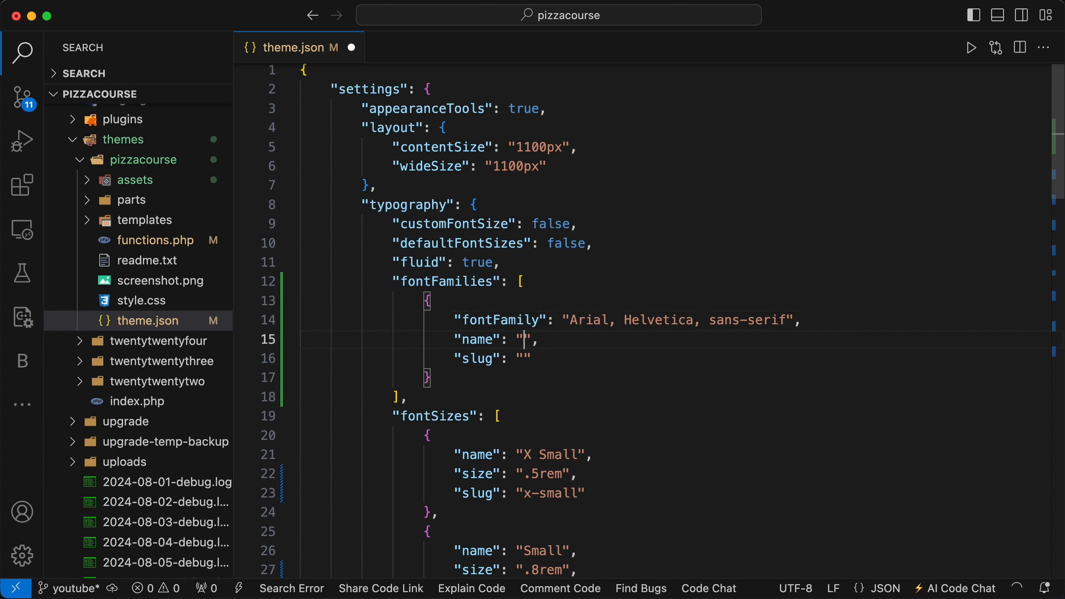
type("Body")
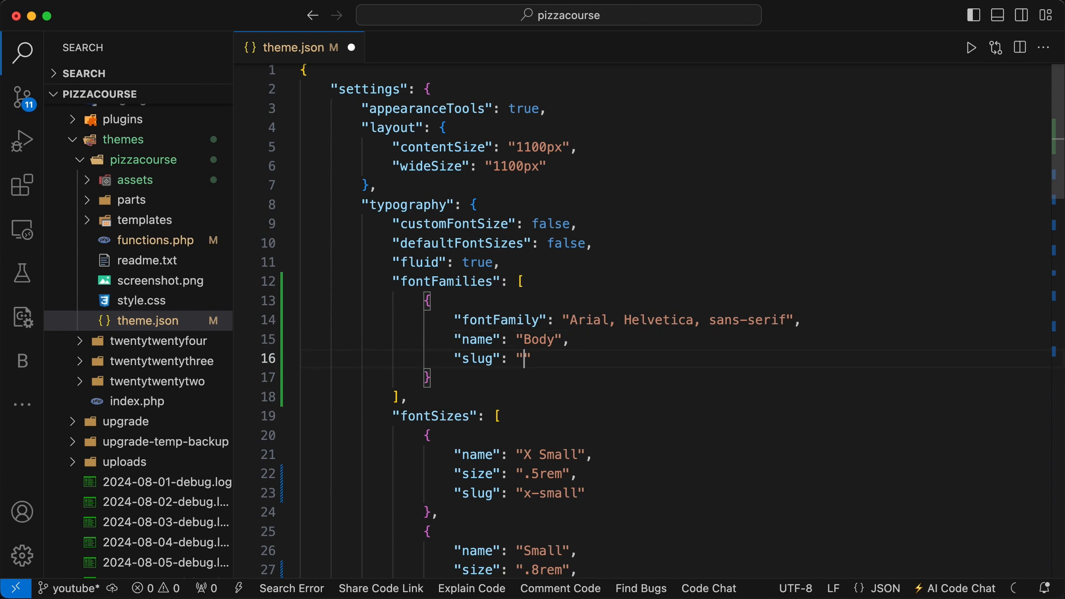
type("body")
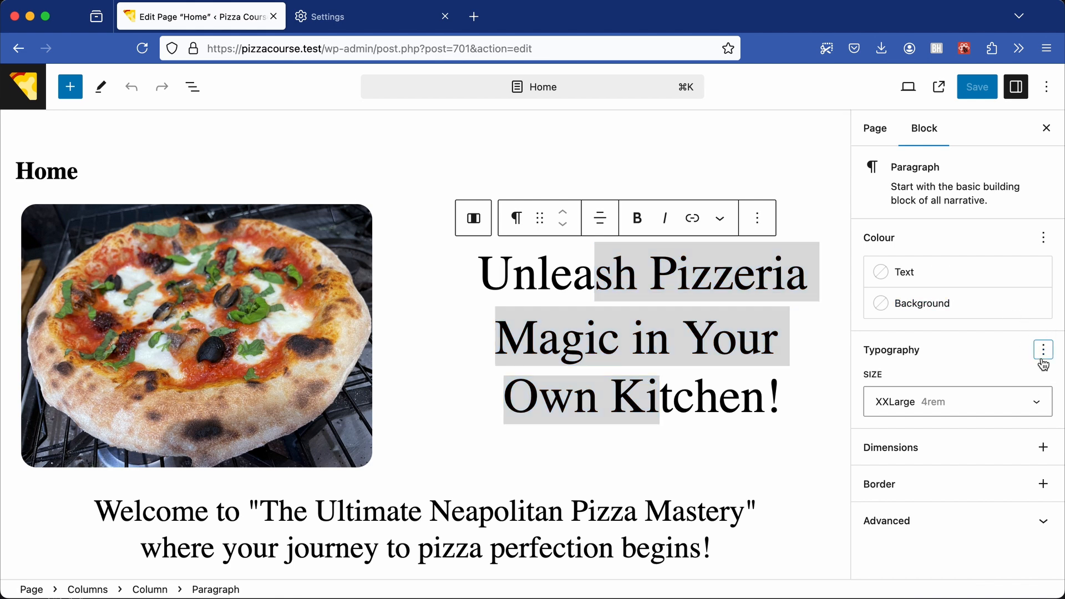
Enable the Font option for the tagline paragraph and choose Body.
left_click(1043, 349)
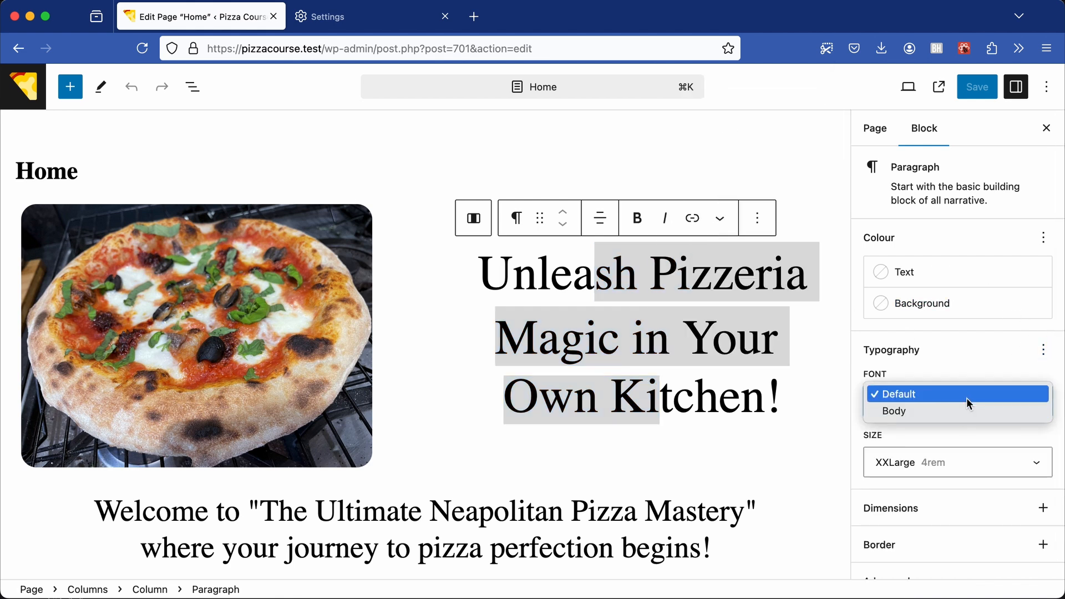
left_click(893, 410)
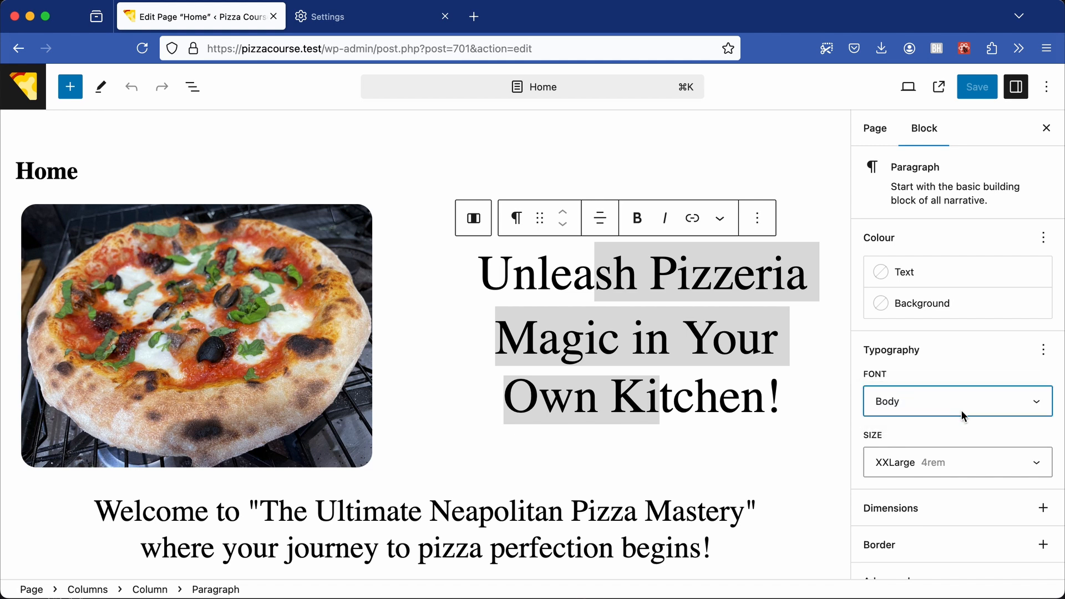
left_click(957, 401)
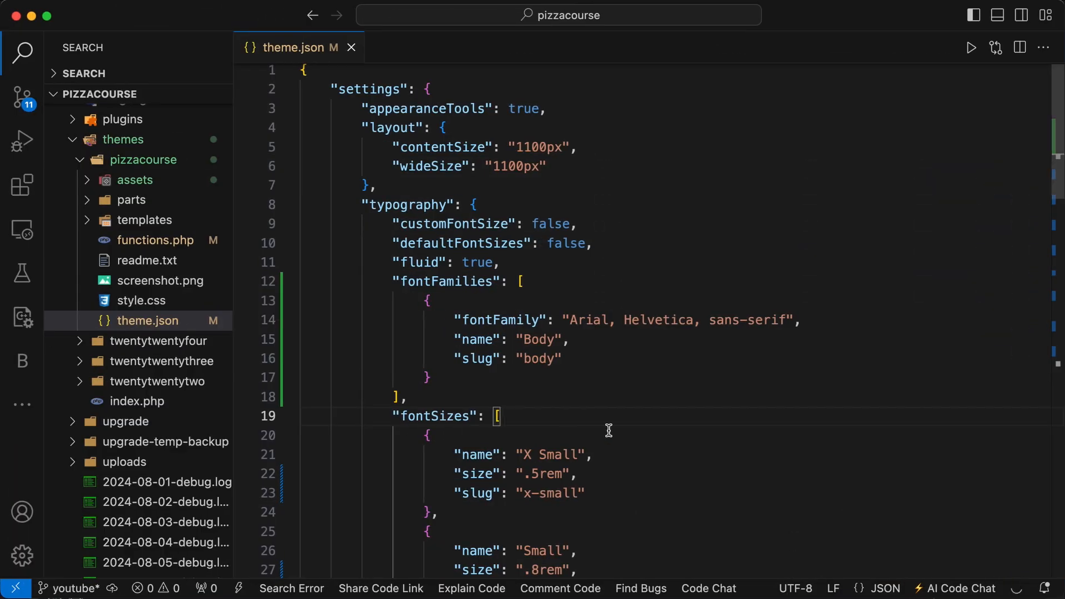
Under styles.typography set fontFamily to var(--wp--preset--font-family--body).
scroll("down", 3)
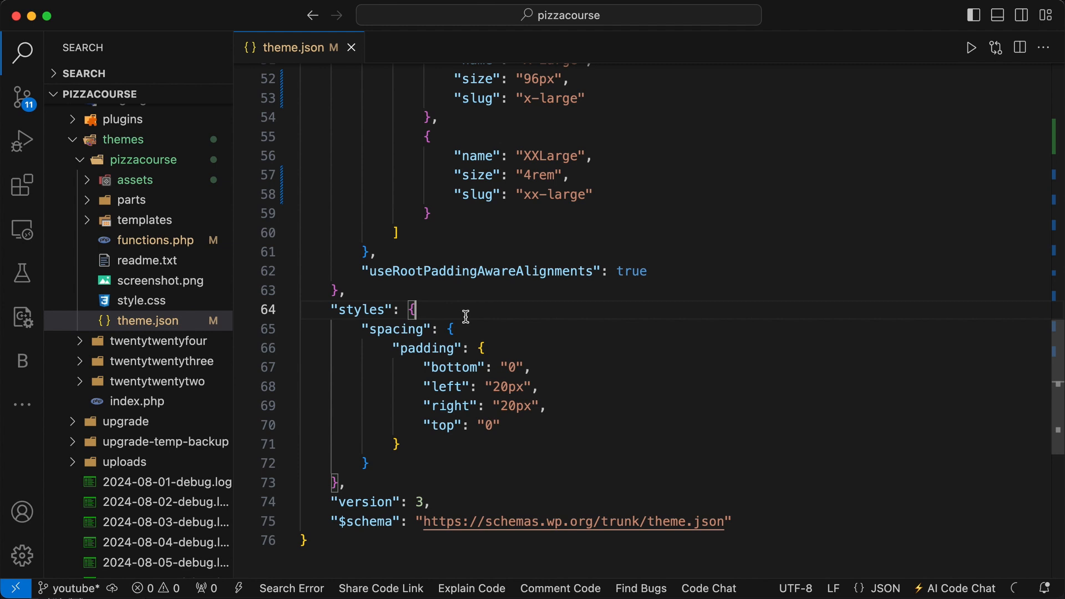
type("typ\"")
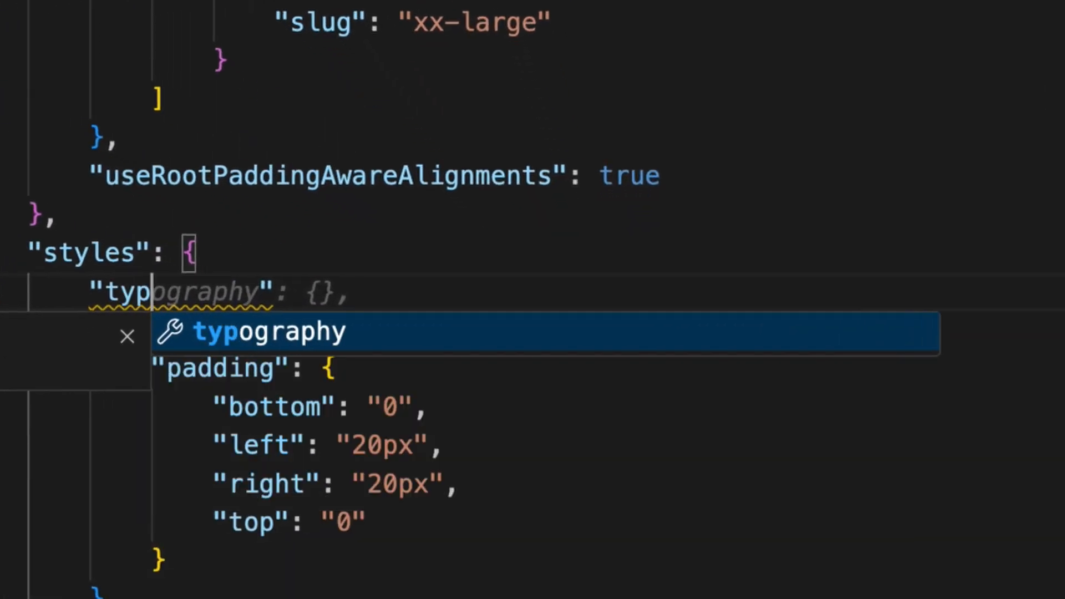
type("fontFamily\"")
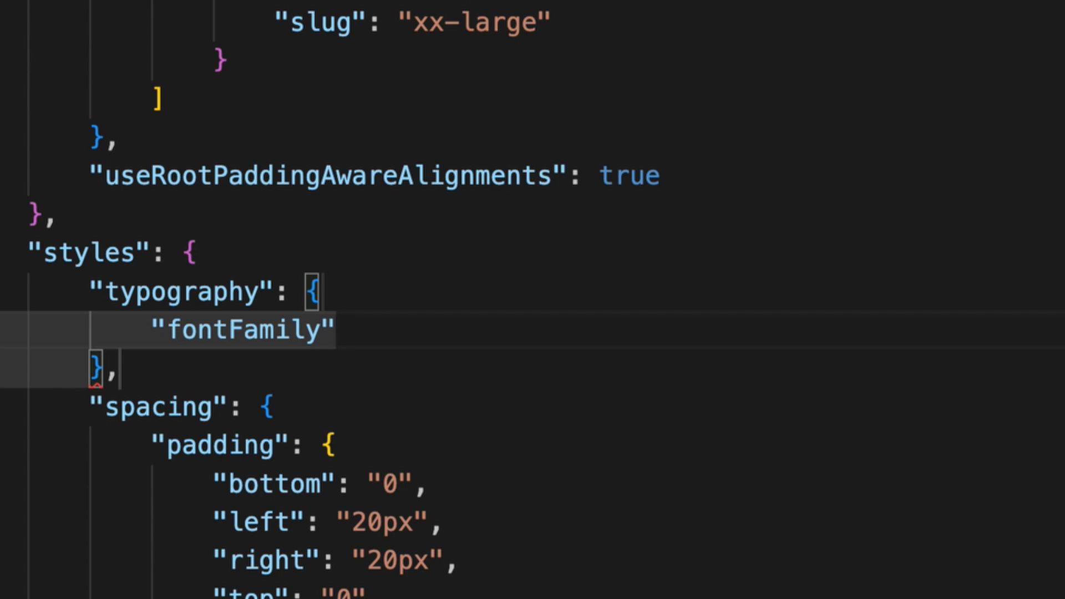
type(":\"\"")
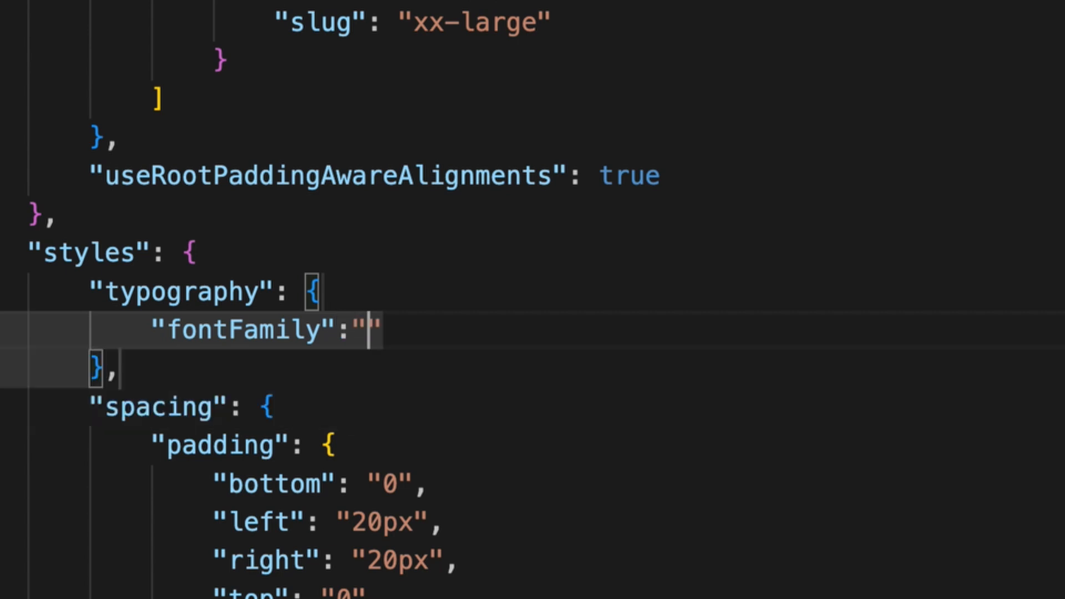
type("var")
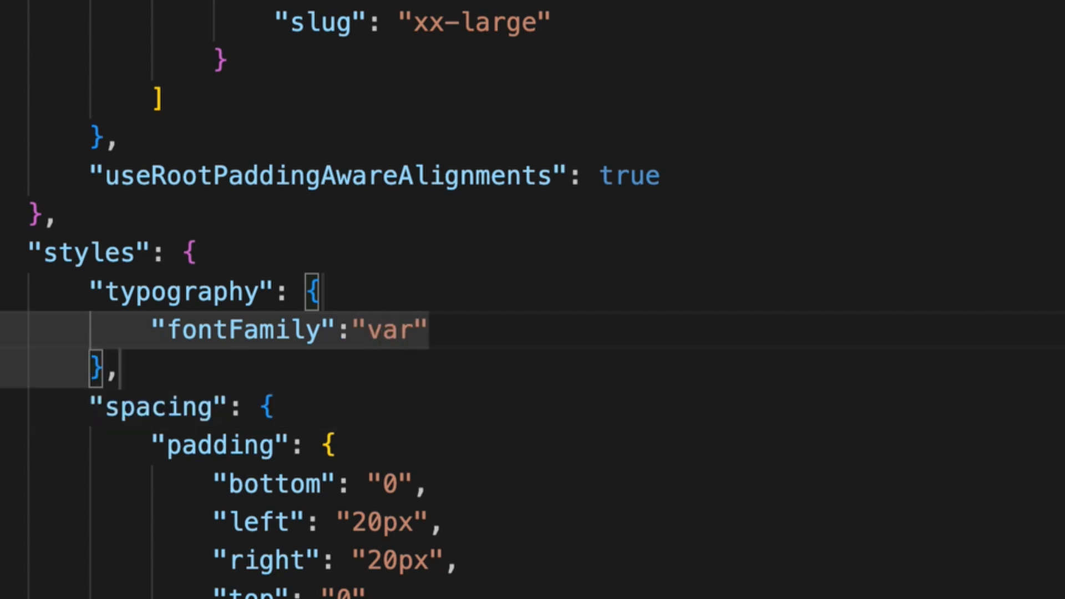
type("()")
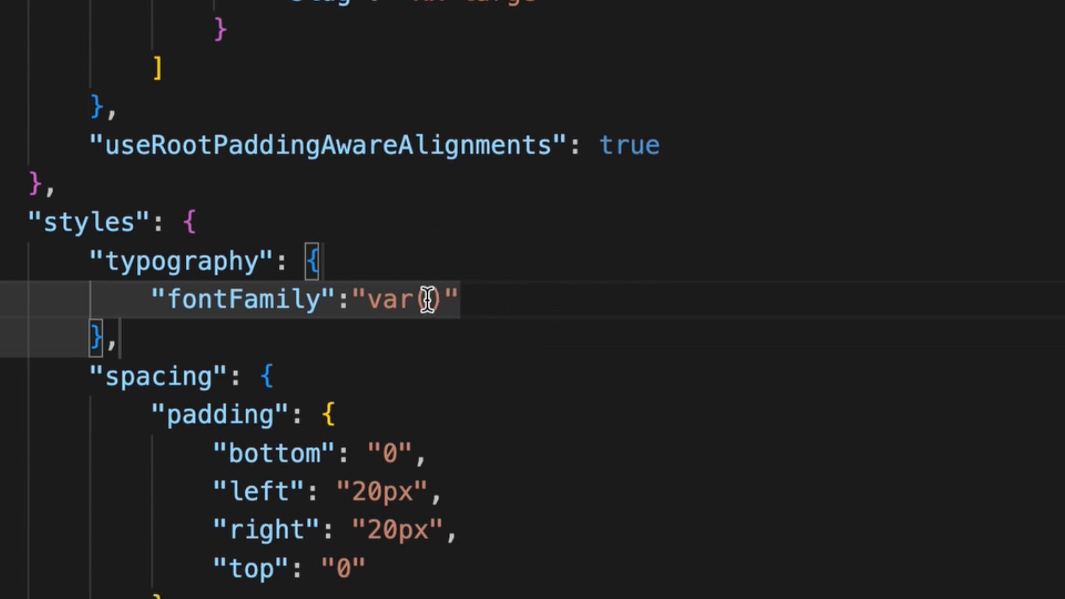
type("--wp")
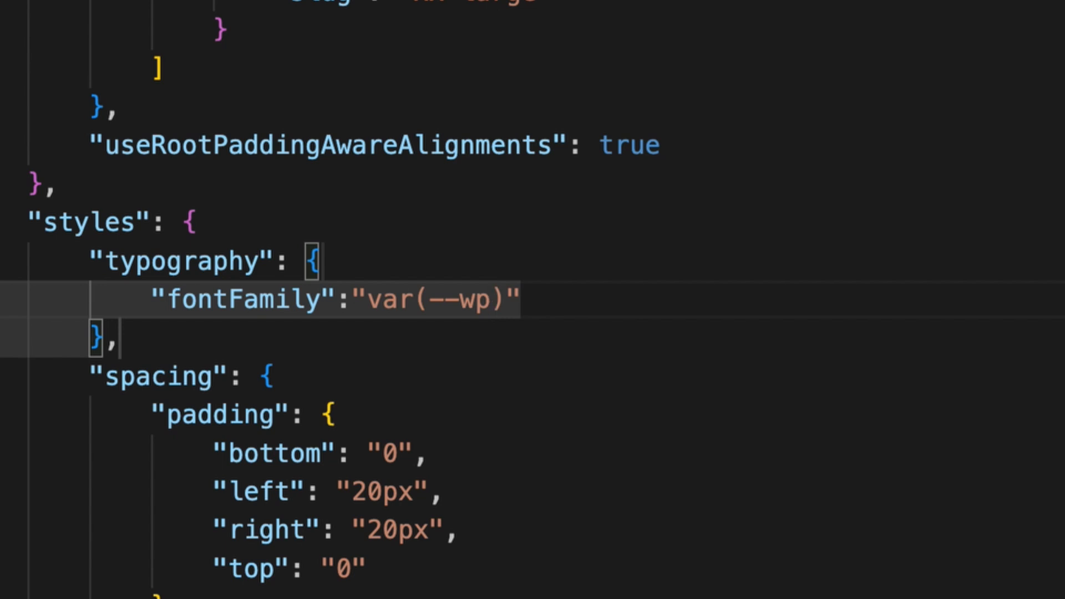
type("--preset--")
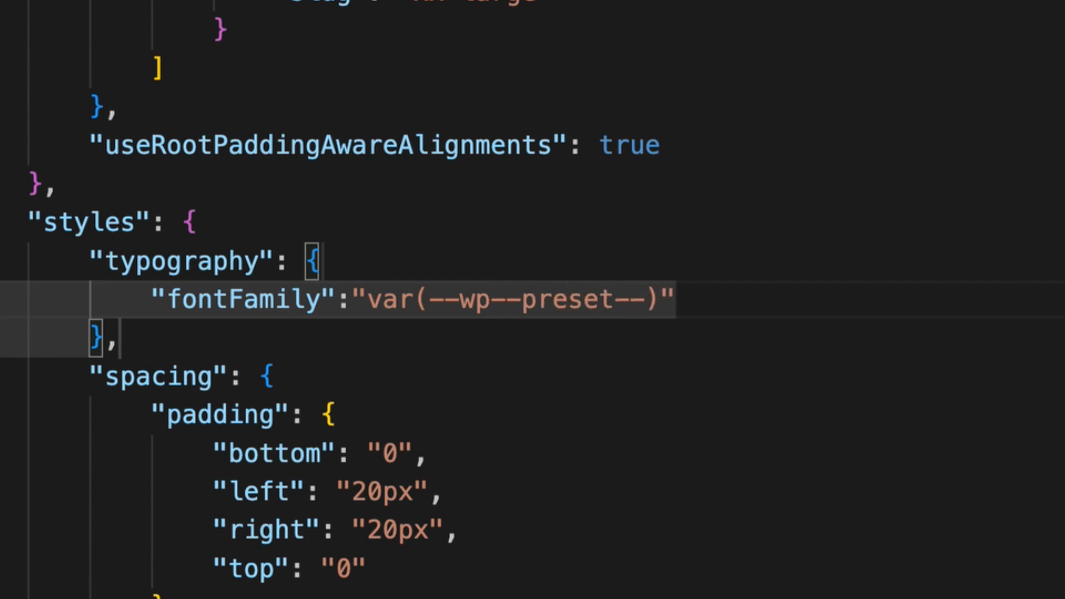
type("font")
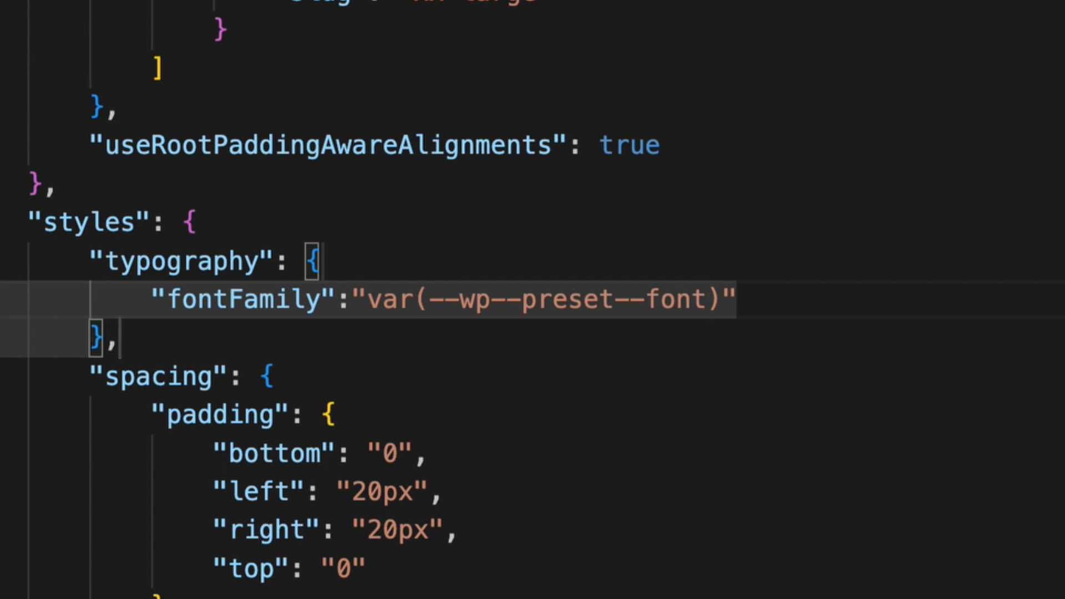
type("-family")
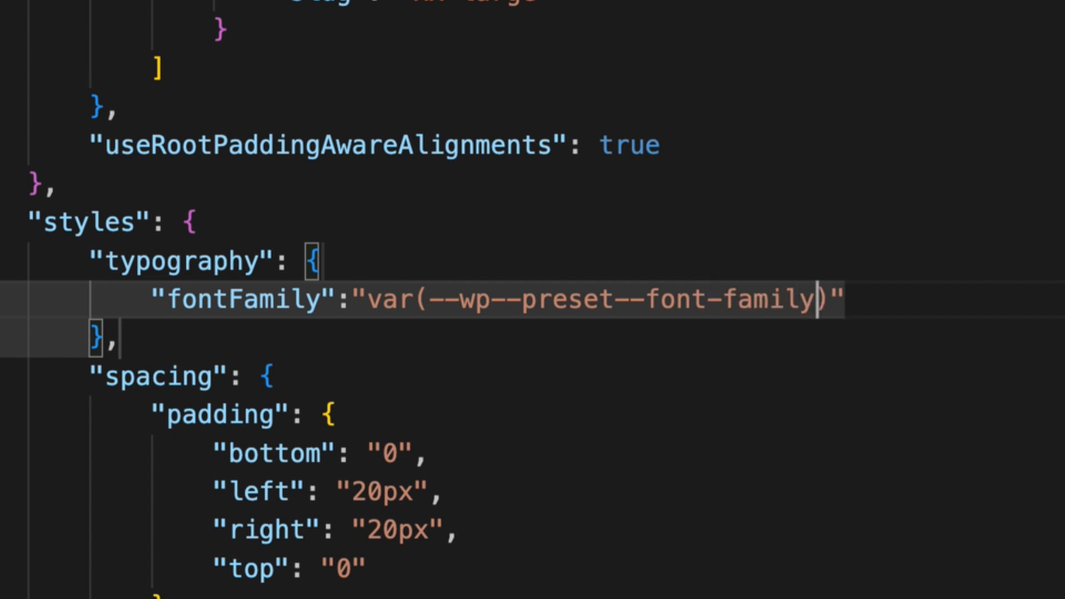
type("--")
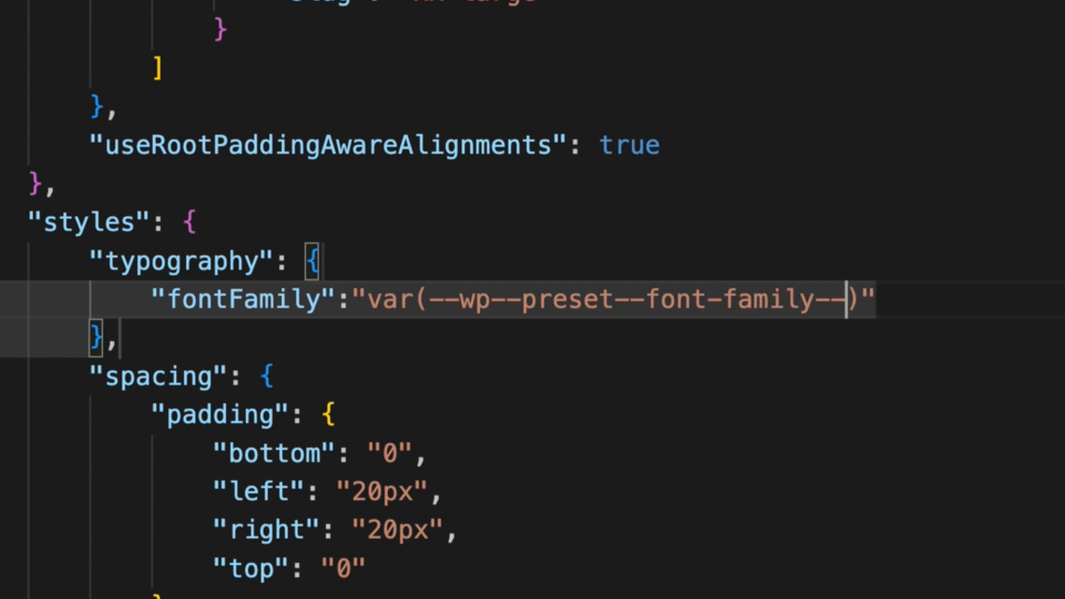
type("body")
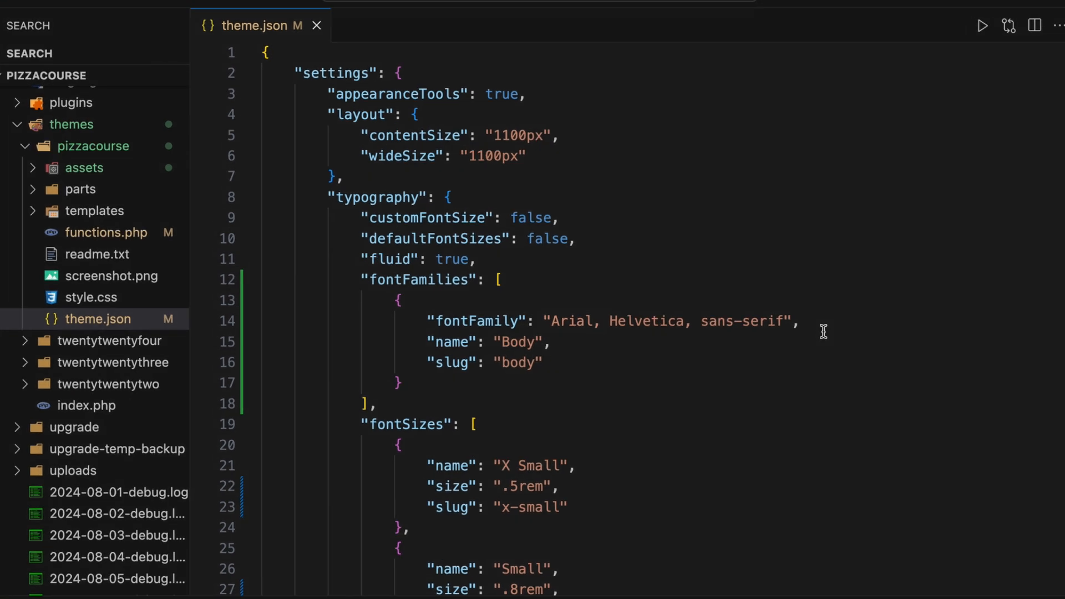
Switch to the Firefox tab showing the Home page in the block editor.
double_click(645, 321)
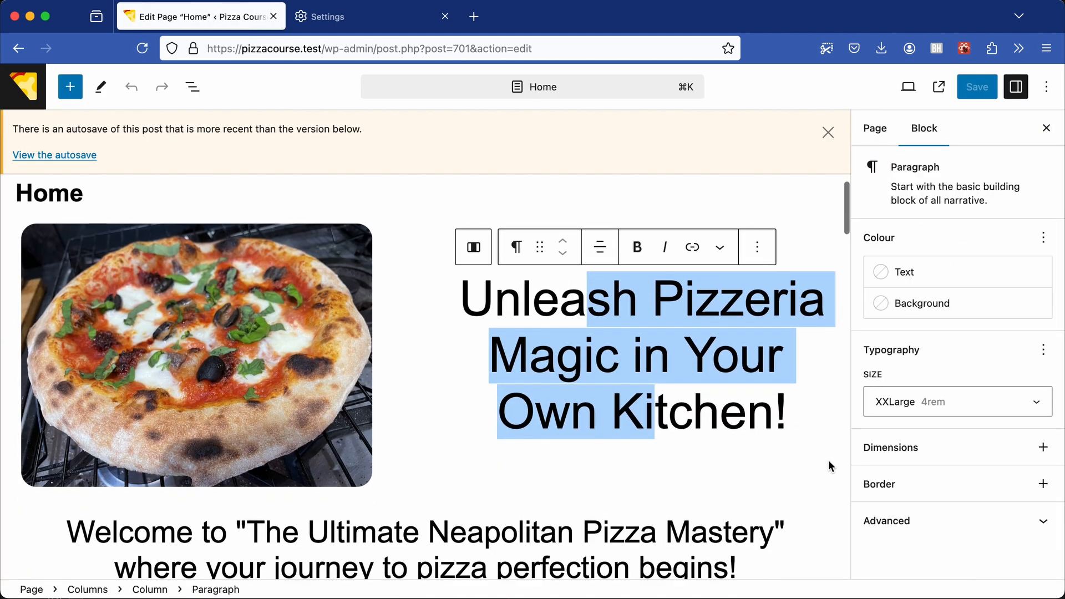
Scroll the Home page to check the paragraph text now renders in sans-serif.
scroll("down", 3)
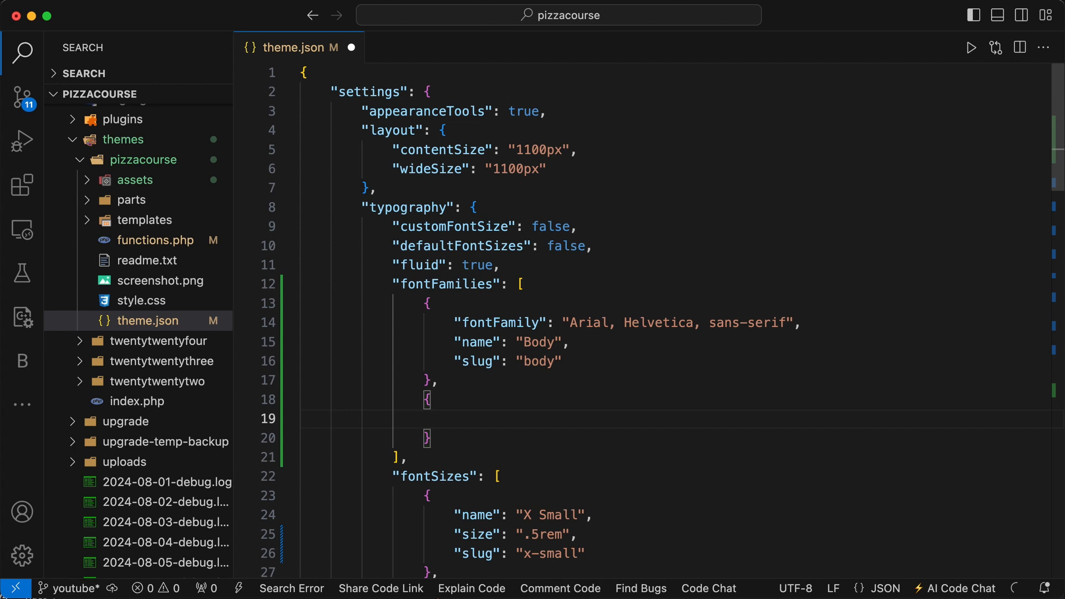
Set the second entry's fontFamily to "Impact, sans-serif" and move to its next property.
type("fontFamily\": \"Impact, sans\"")
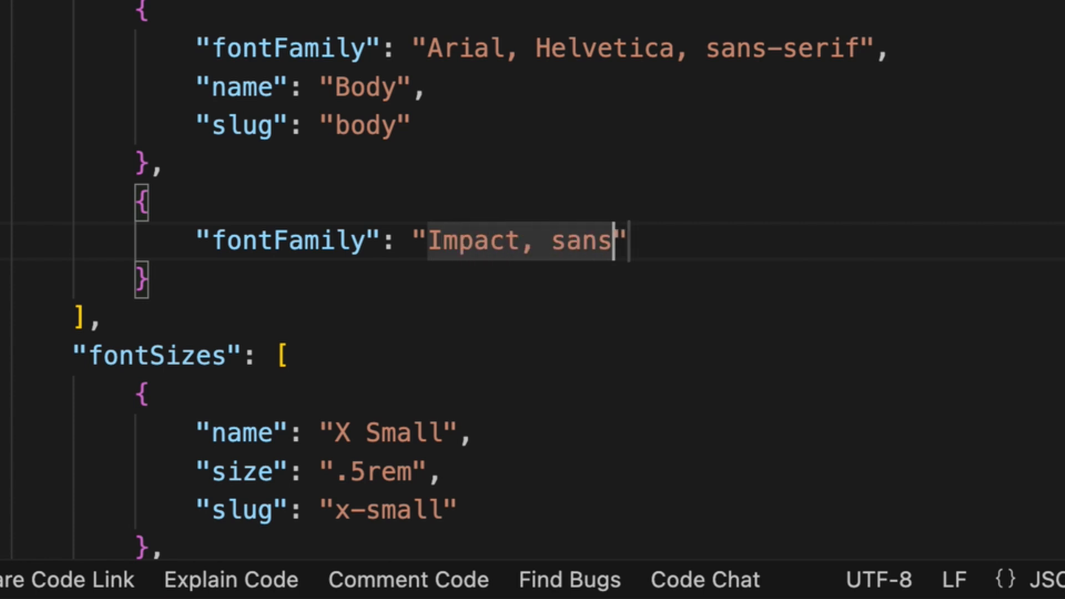
type("-serif\",")
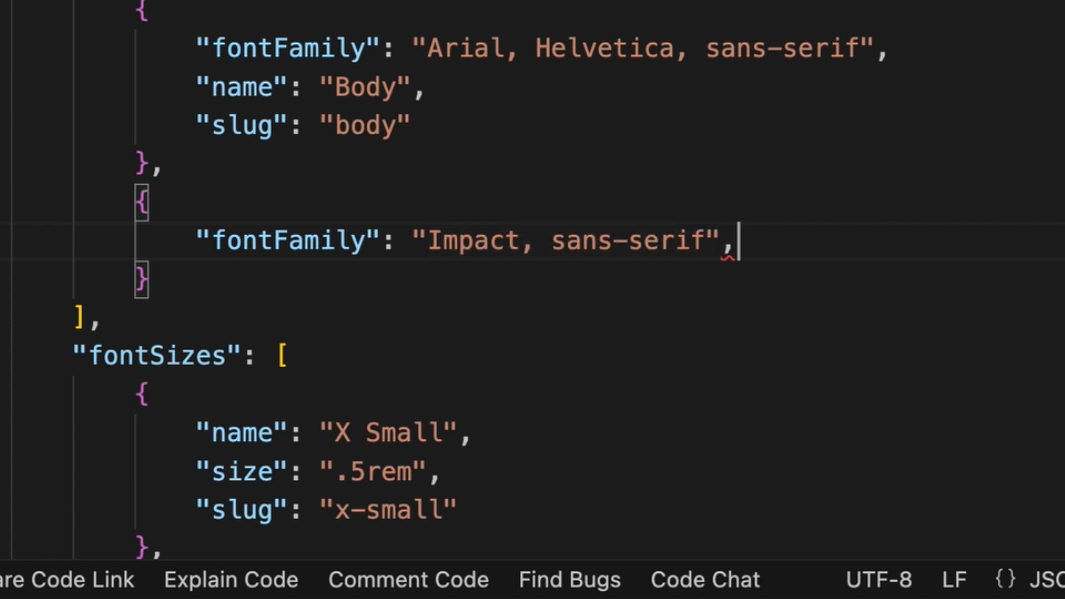
key("Enter")
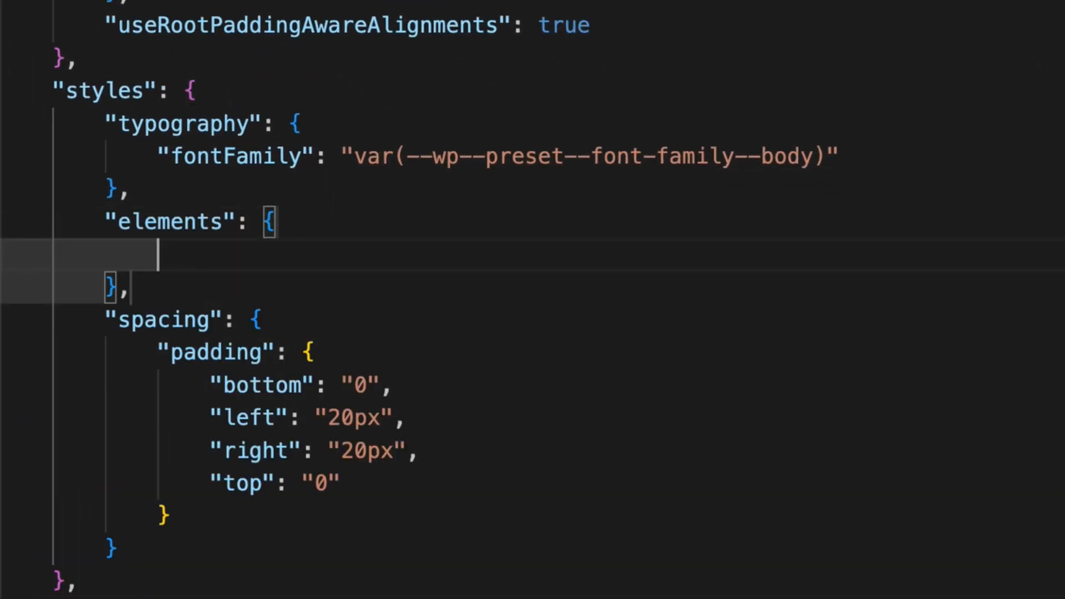
Under styles.elements give heading a typography fontFamily of var(--wp--preset--font-family--heading).
type("\"heading\":{")
type("\"fontFamily\":\"var(")
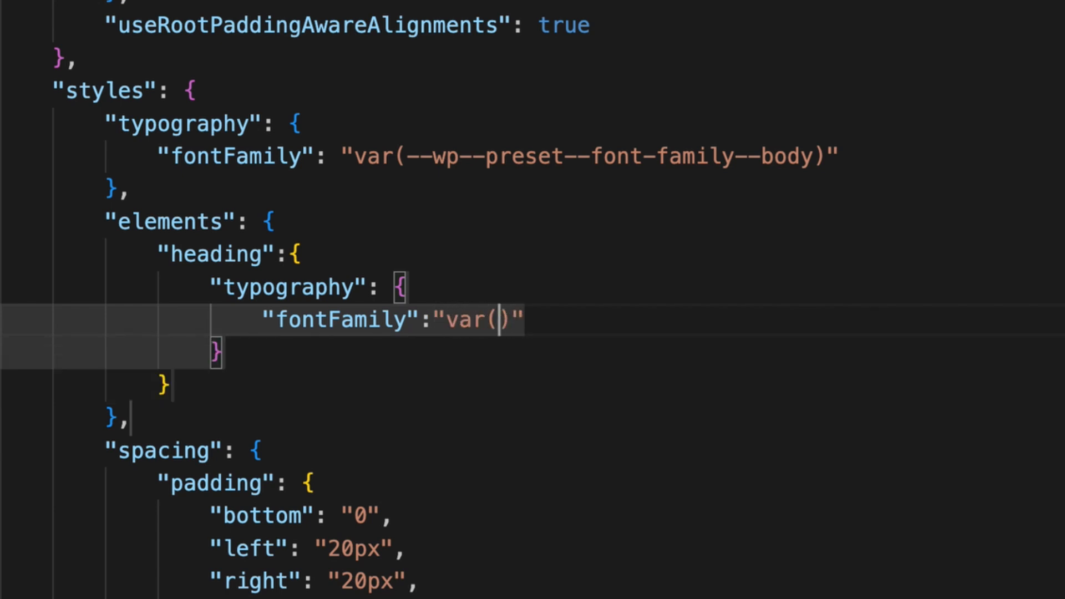
type("--wp--preset")
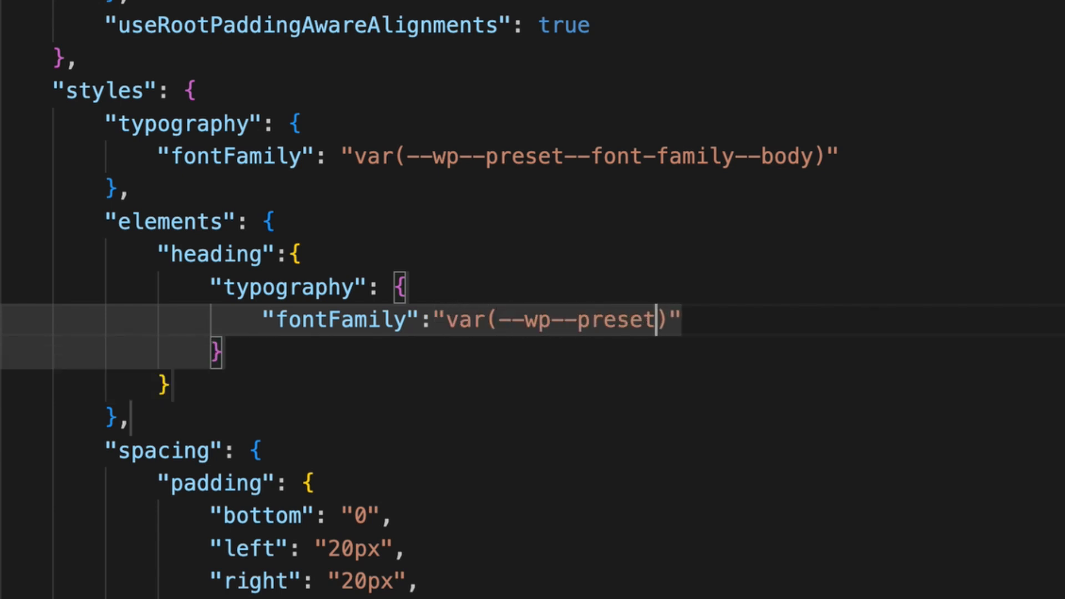
type("--font-fa")
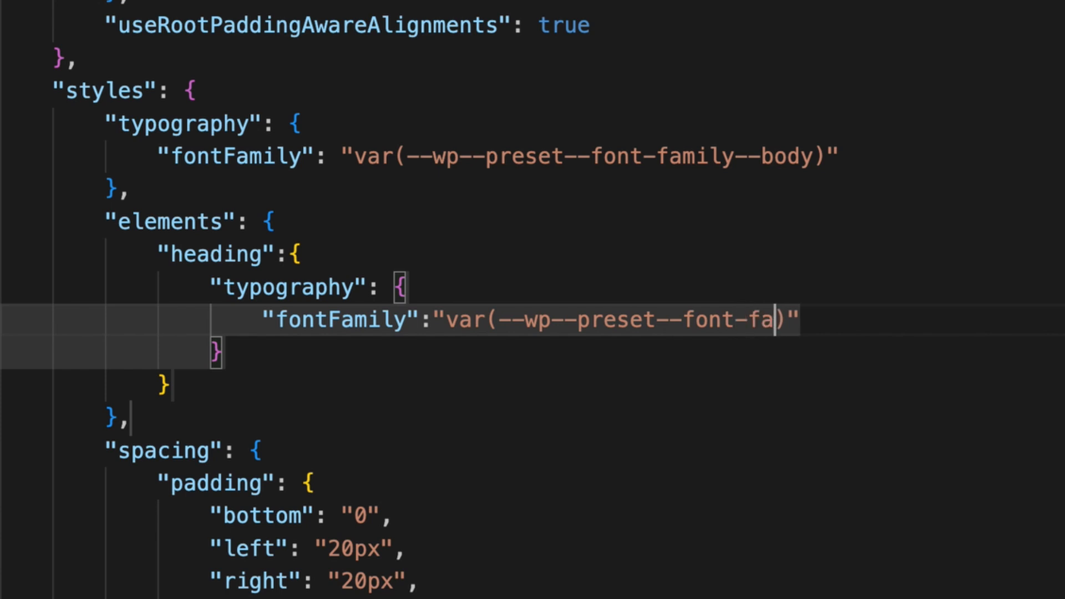
type("mily--heading")
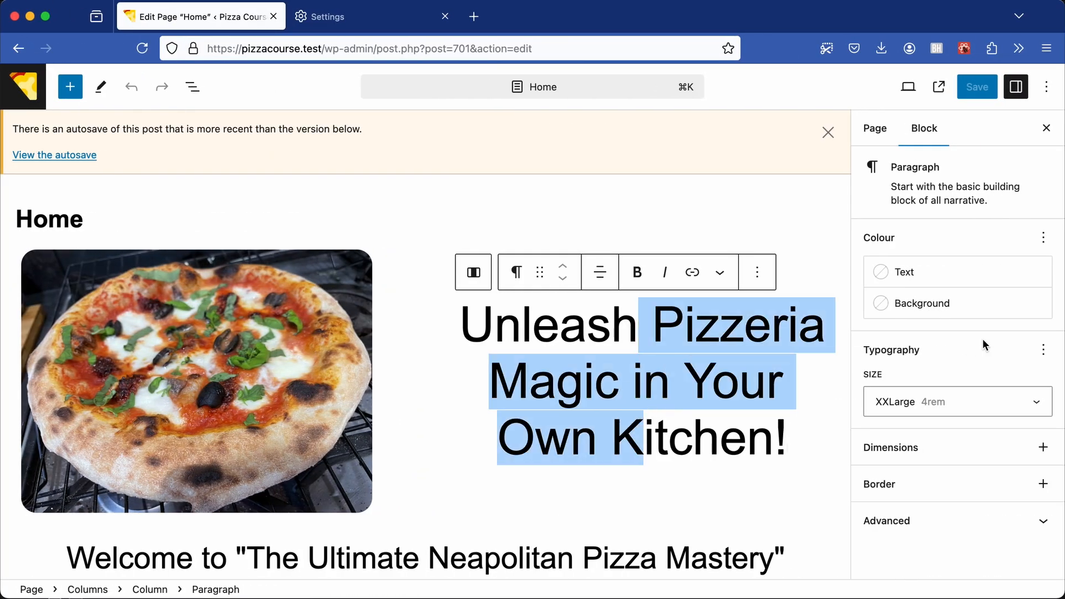
Transform the pizzeria tagline and the welcome paragraph into Heading blocks.
left_click(515, 272)
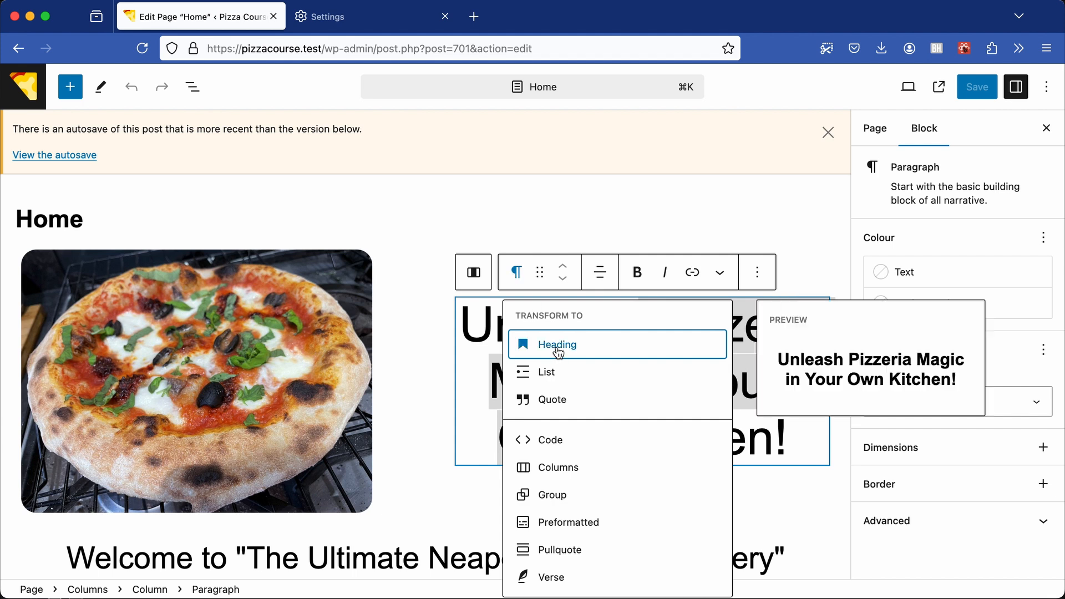
left_click(556, 345)
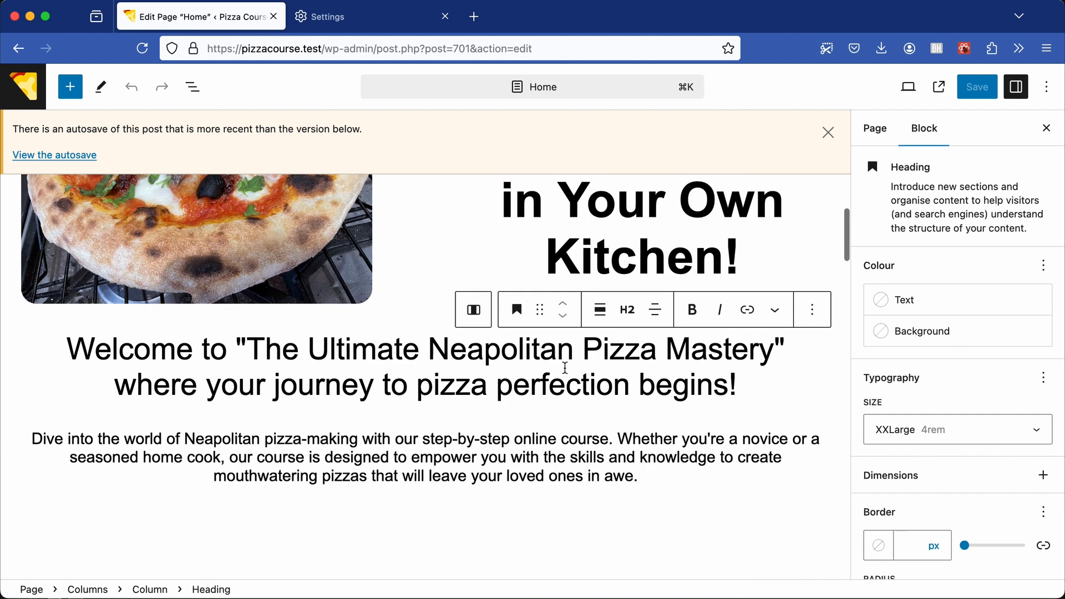
left_click(75, 309)
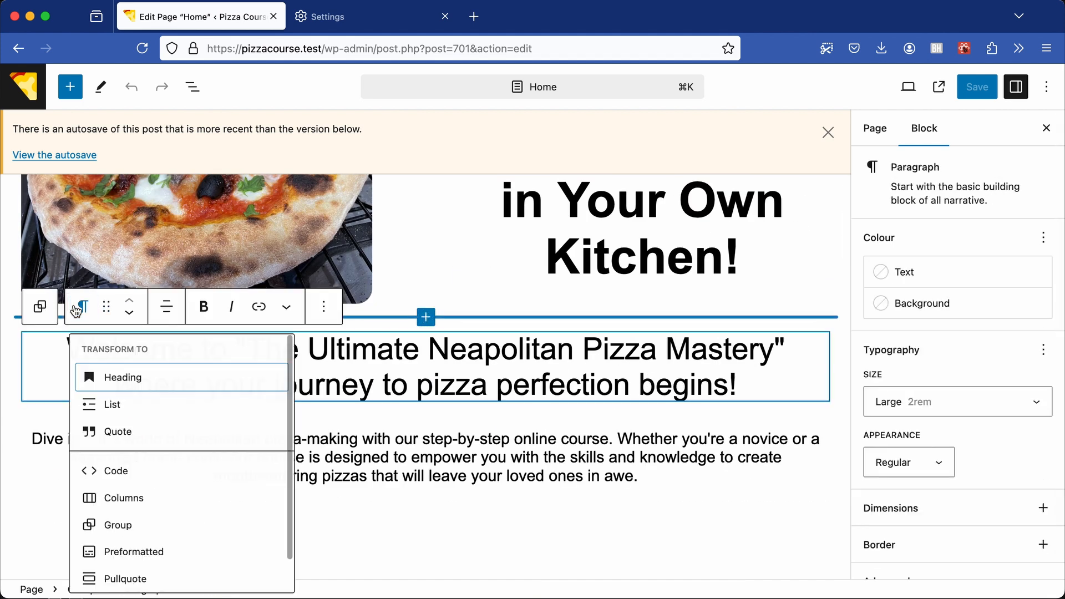
left_click(124, 377)
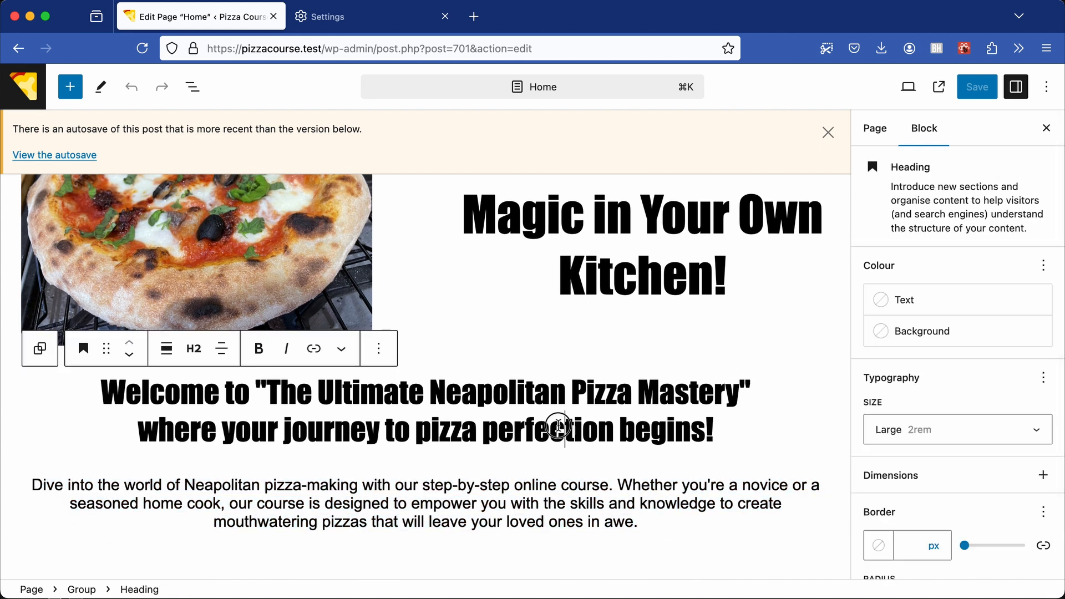
Enable the Font setting on the welcome heading, try Heading, then leave it on Body (Arial).
left_click_drag(429, 392, 612, 428)
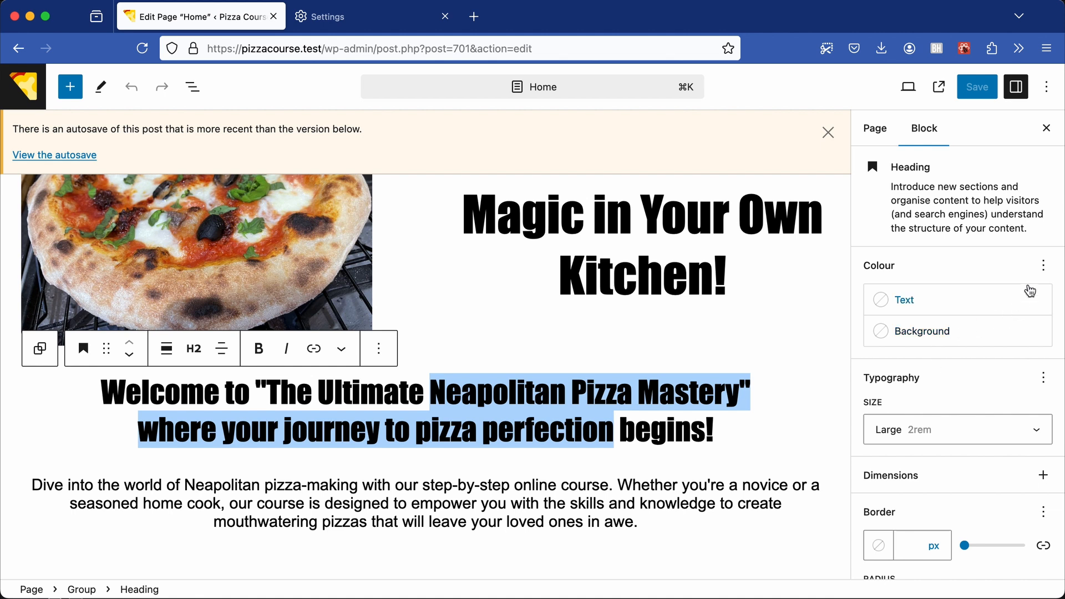
left_click(1043, 377)
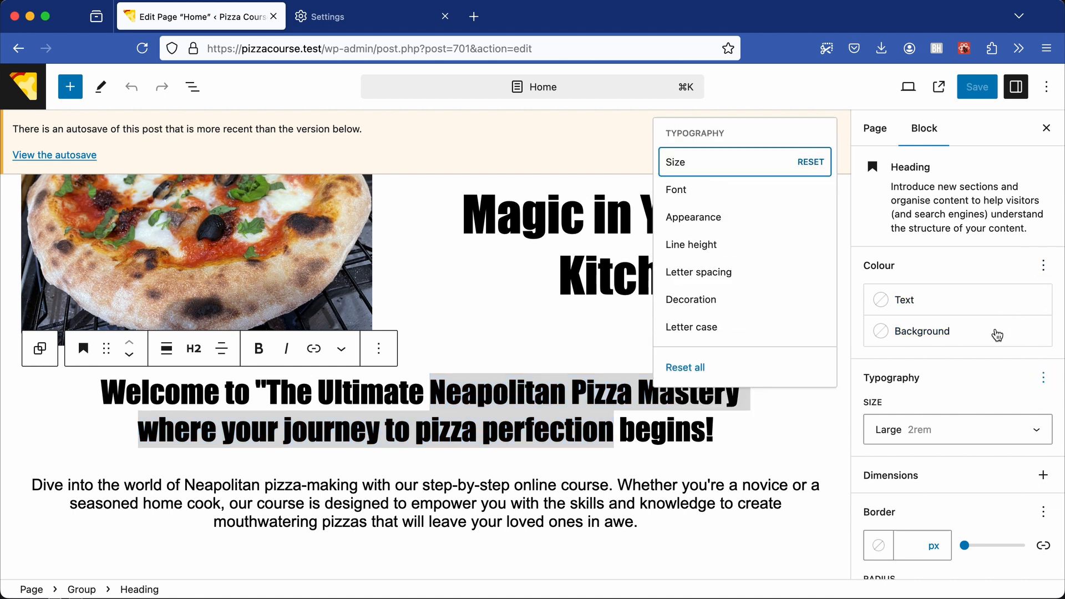
left_click(676, 190)
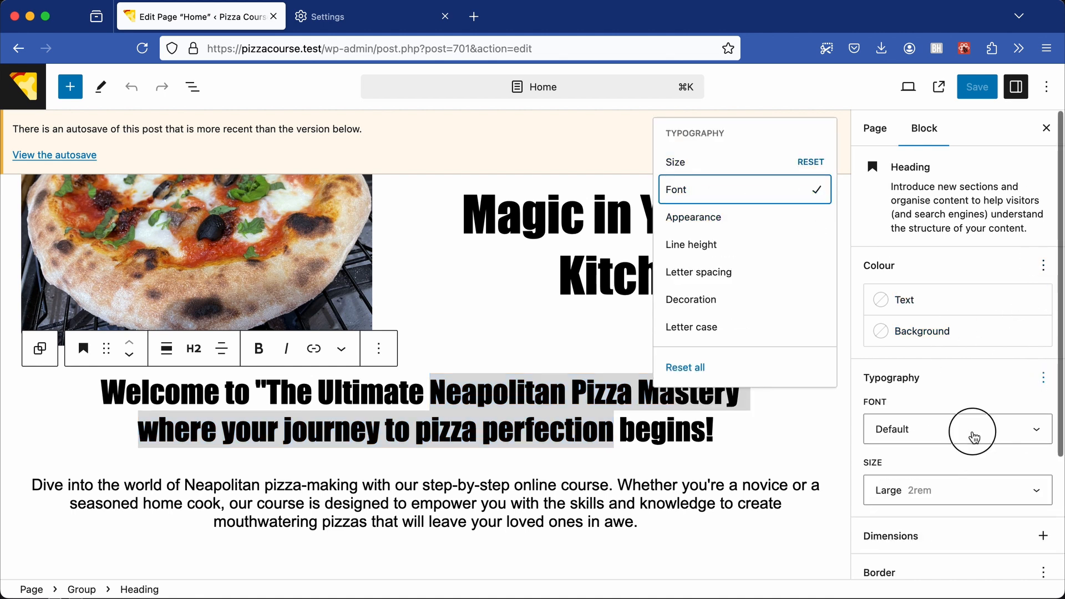
left_click(954, 429)
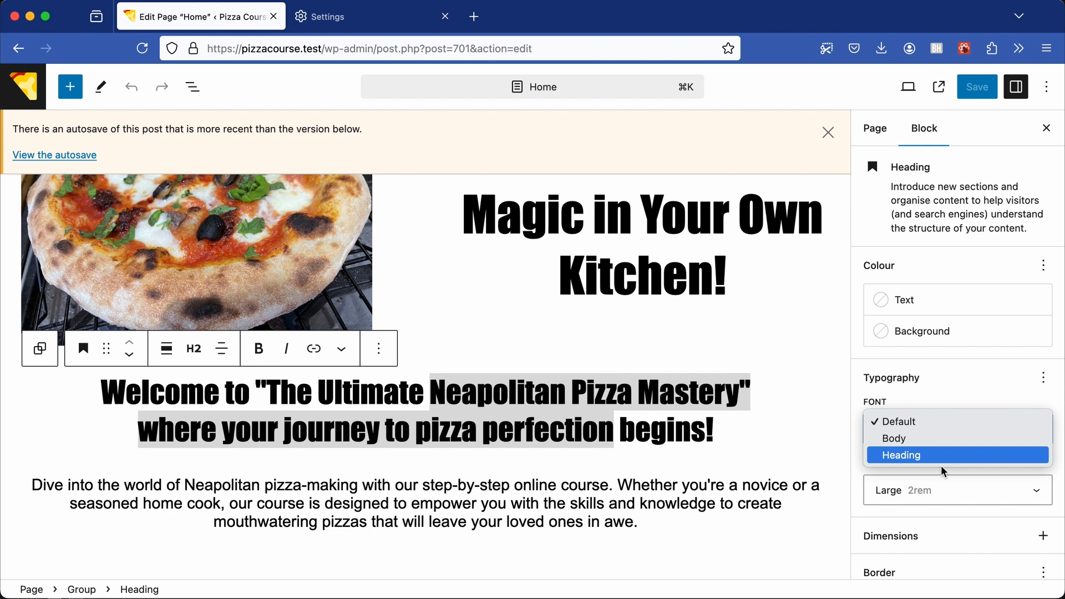
left_click(900, 455)
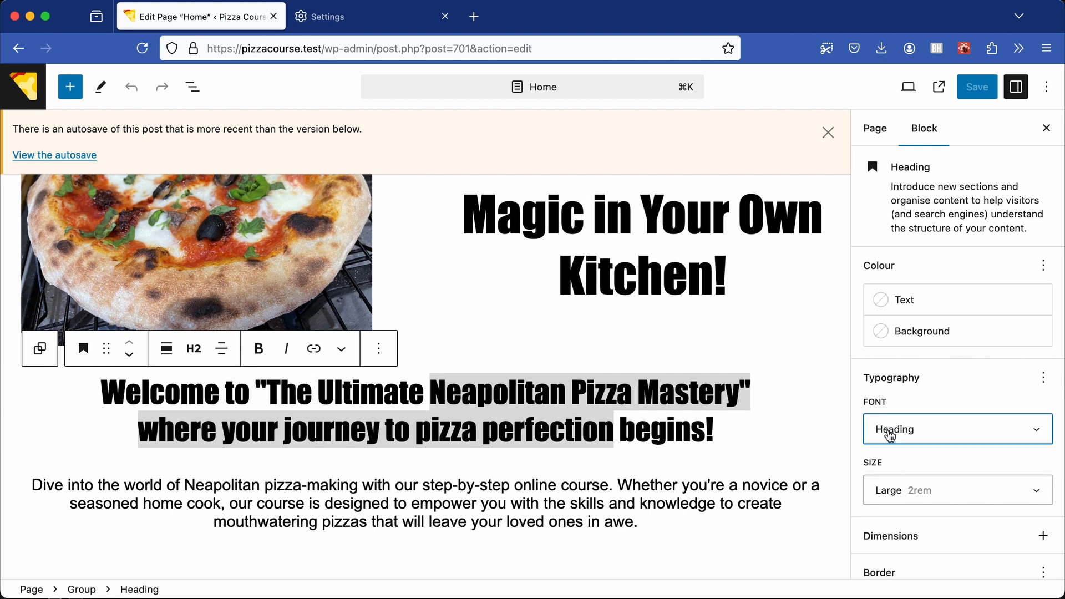
left_click(956, 429)
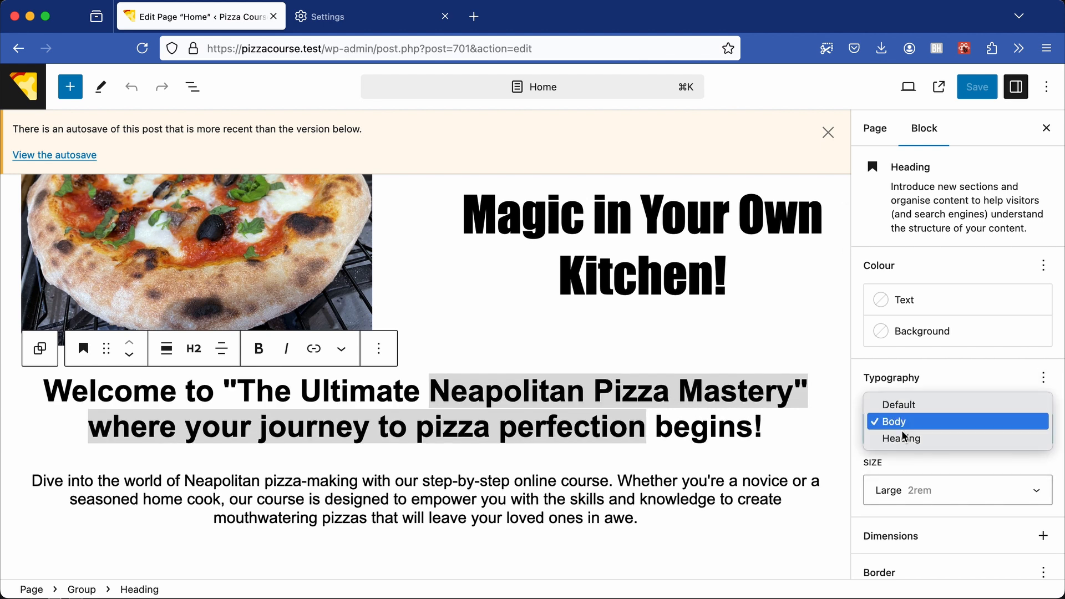